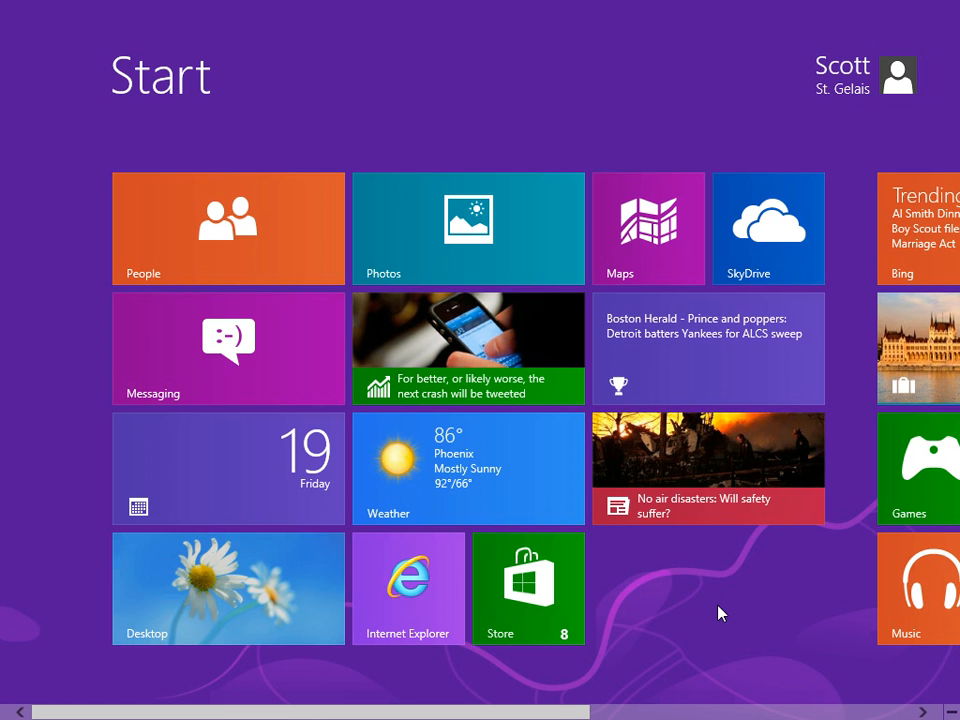
{"action": "mouse_move", "coordinate": [697, 606]}
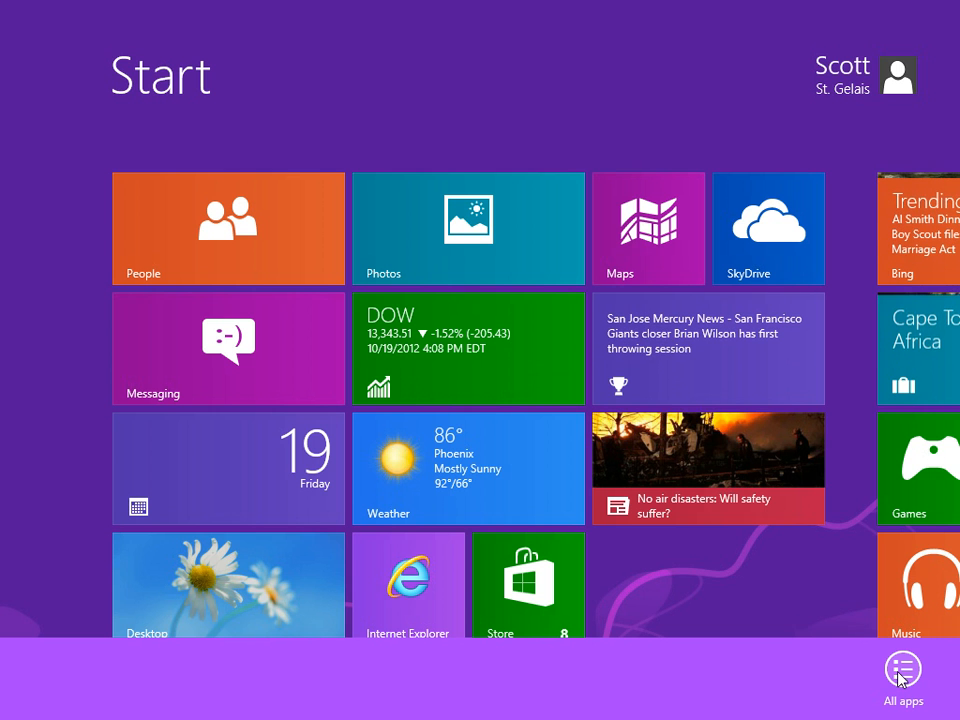
Step: Show all installed apps and scroll right to the Windows System entries
{"action": "left_click", "coordinate": [901, 675]}
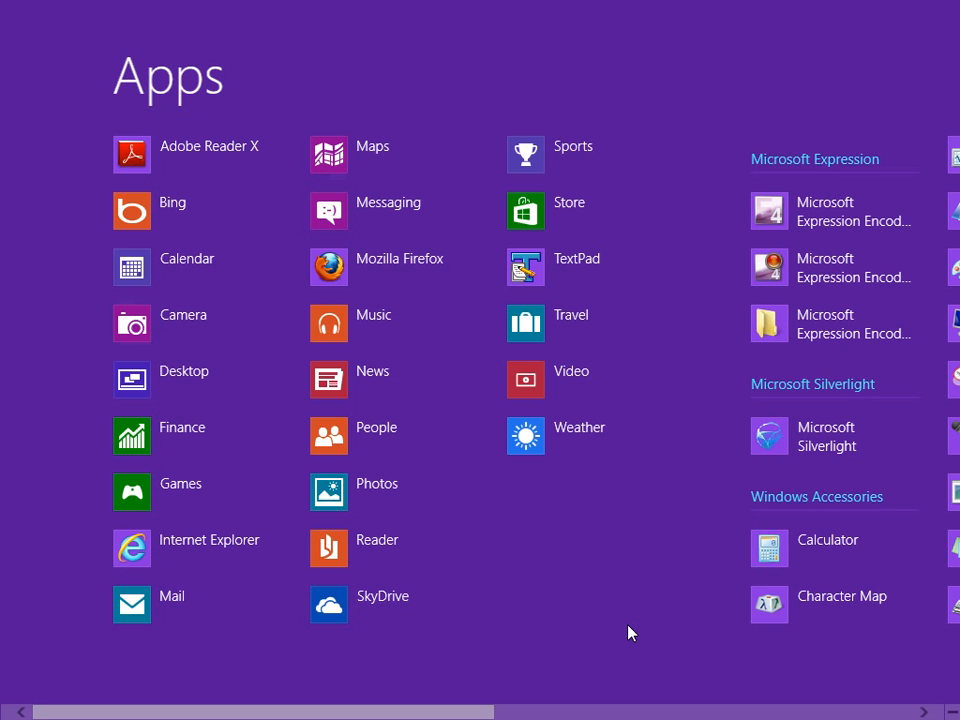
{"action": "scroll", "scroll_direction": "right", "scroll_amount": 3}
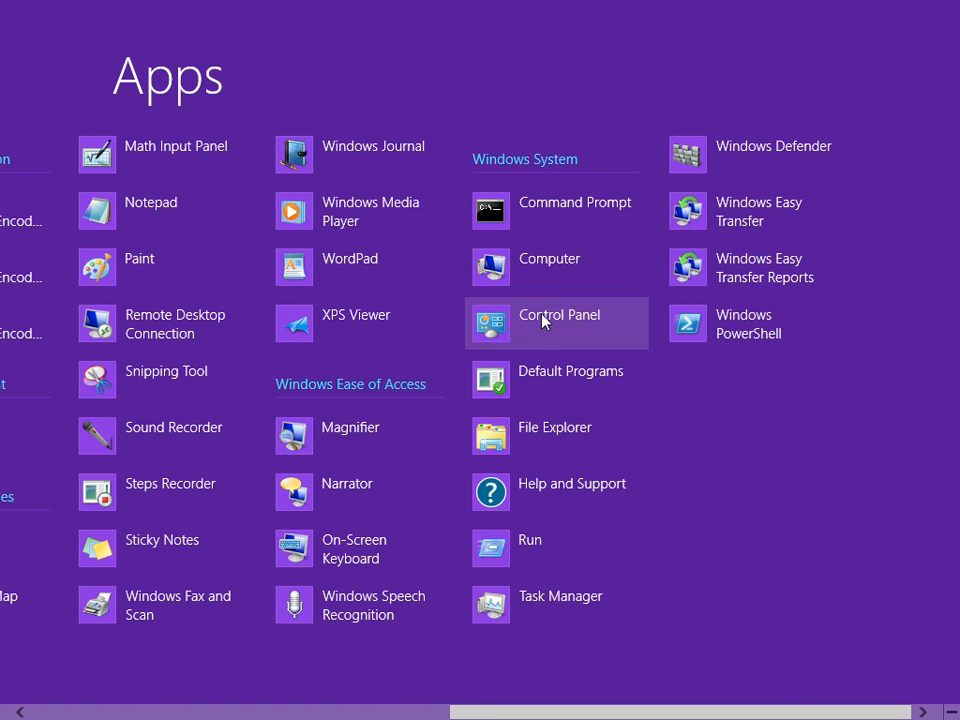
{"action": "mouse_move", "coordinate": [538, 324]}
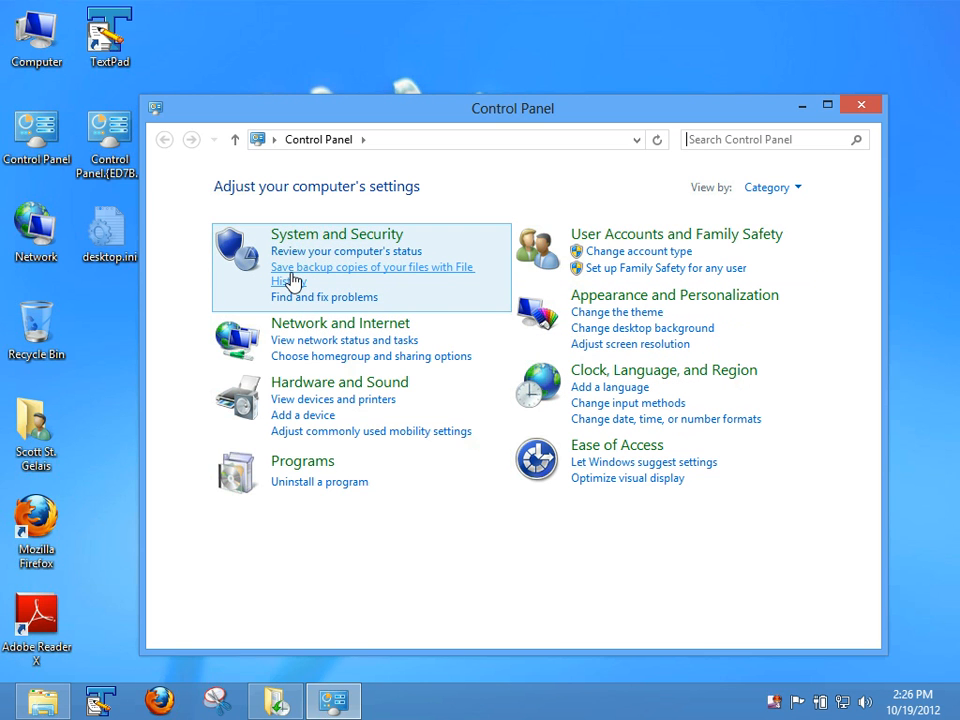
{"action": "mouse_move", "coordinate": [924, 234]}
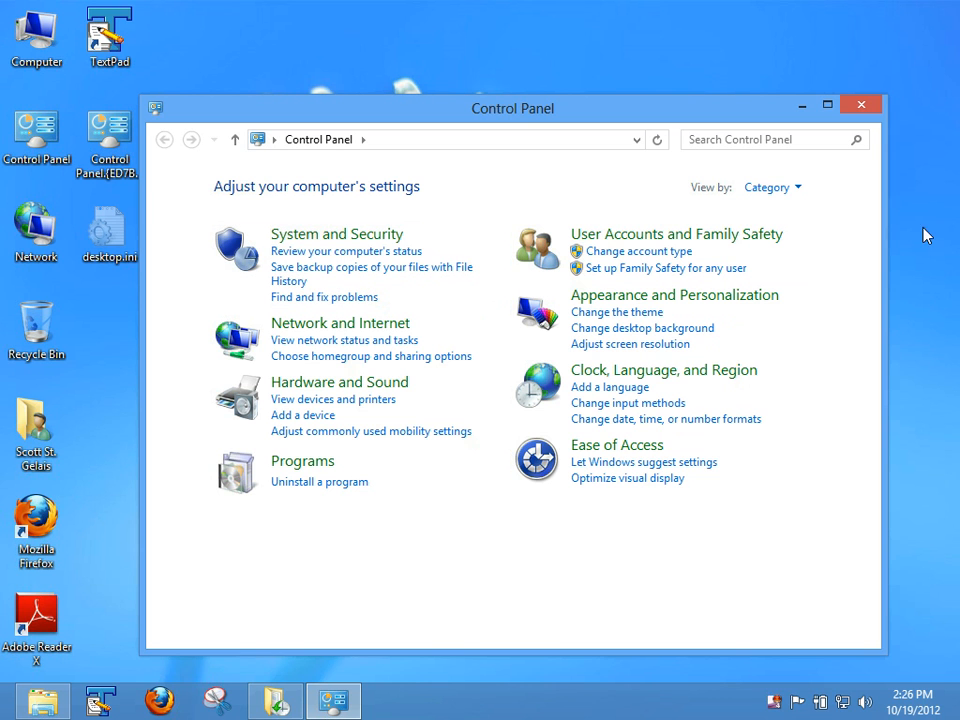
{"action": "mouse_move", "coordinate": [772, 188]}
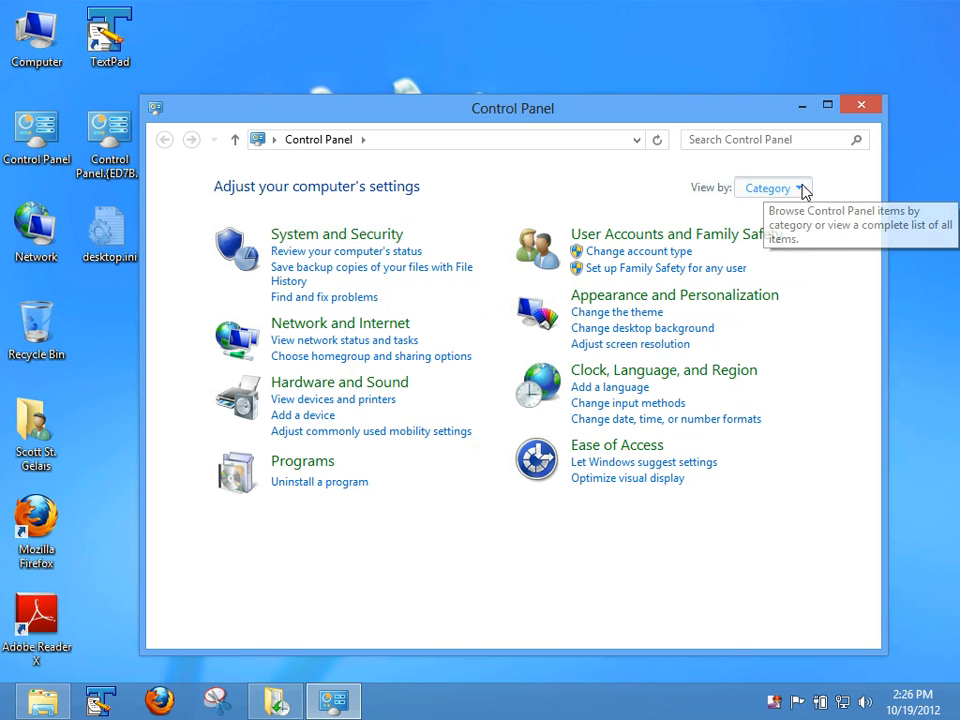
{"action": "left_click", "coordinate": [762, 187]}
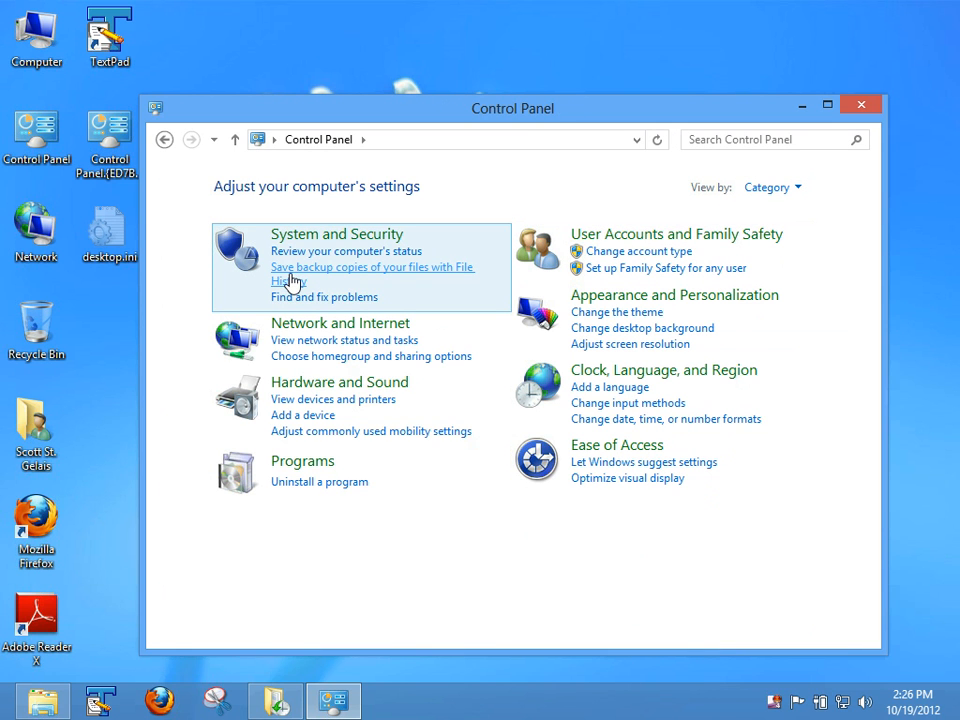
Step: Open File History from System and Security, then its Advanced settings
{"action": "left_click", "coordinate": [289, 274]}
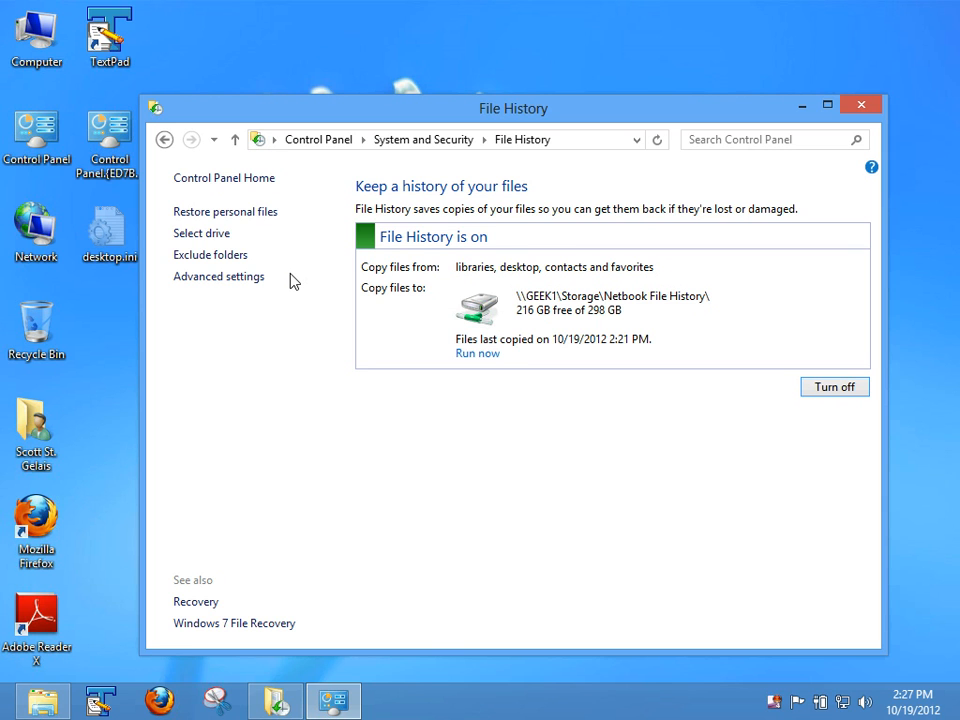
{"action": "mouse_move", "coordinate": [448, 316]}
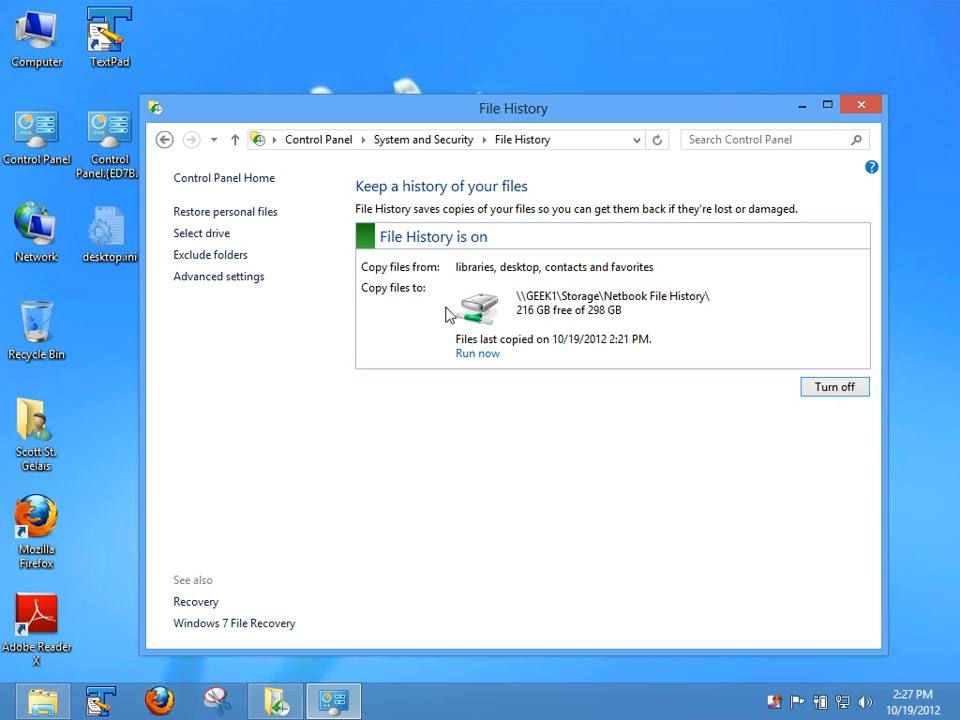
{"action": "mouse_move", "coordinate": [730, 303]}
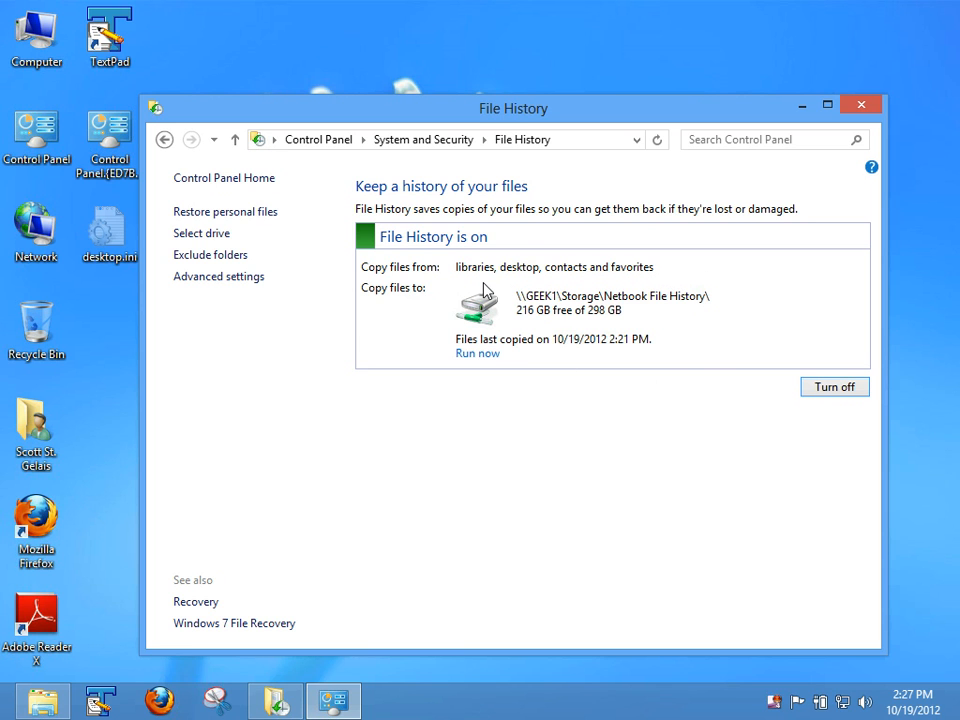
{"action": "mouse_move", "coordinate": [290, 312]}
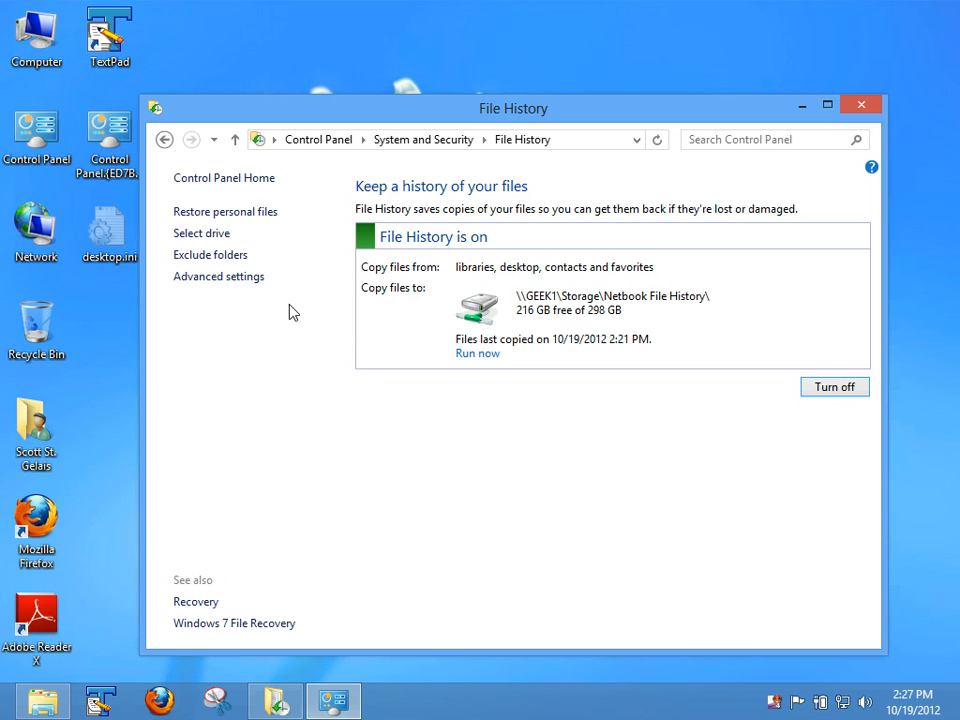
{"action": "left_click", "coordinate": [218, 276]}
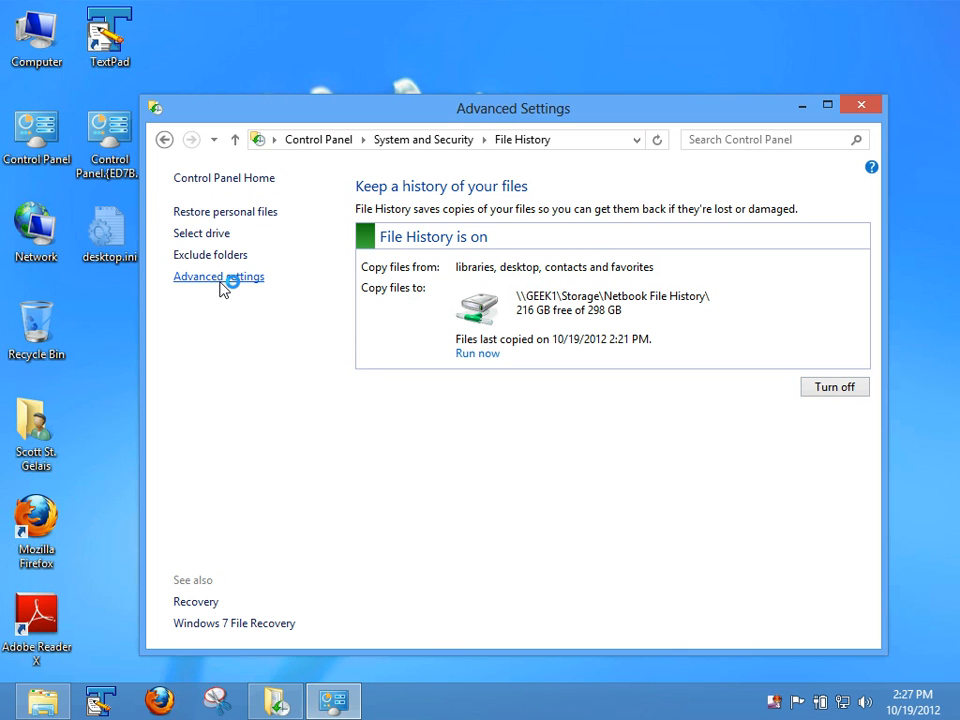
Step: Keep 'Save copies of files' at Every hour and cancel Advanced settings
{"action": "left_click", "coordinate": [218, 276]}
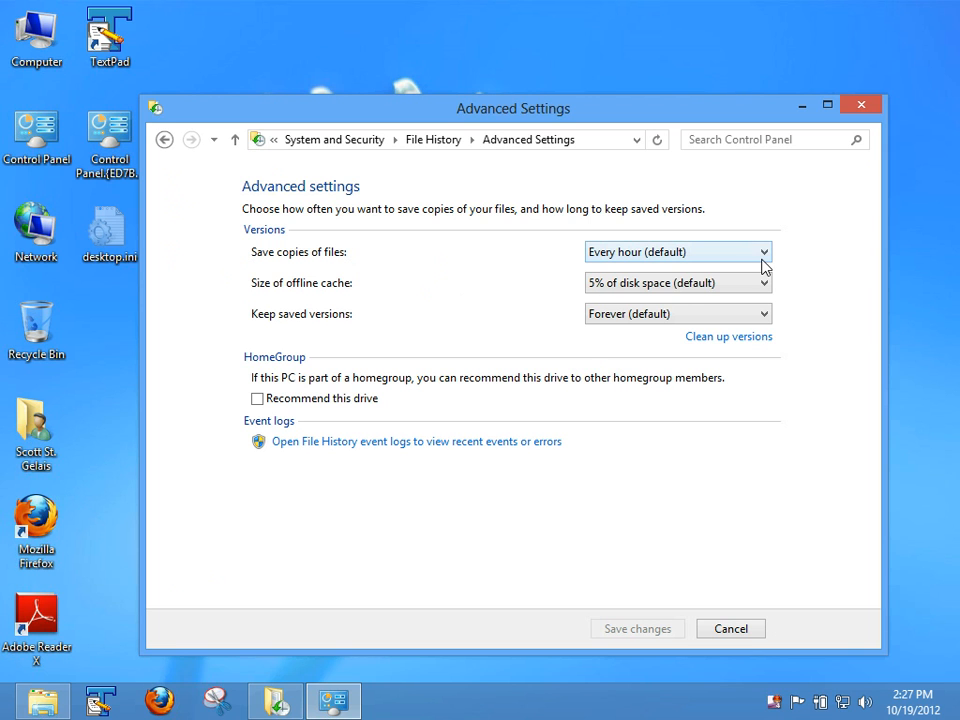
{"action": "left_click", "coordinate": [677, 251]}
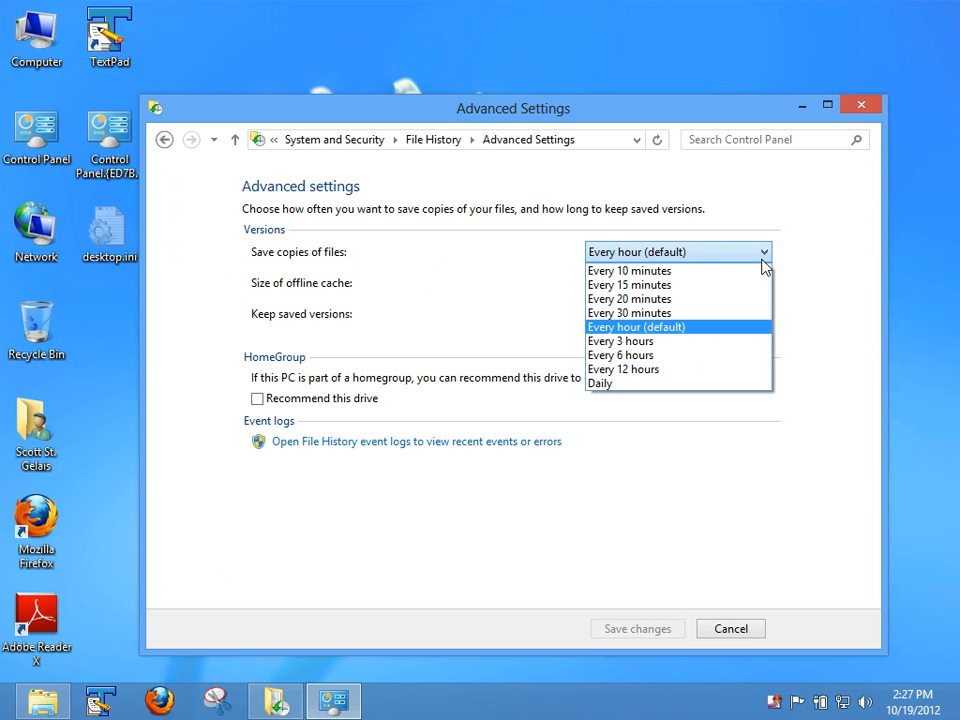
{"action": "left_click", "coordinate": [636, 326]}
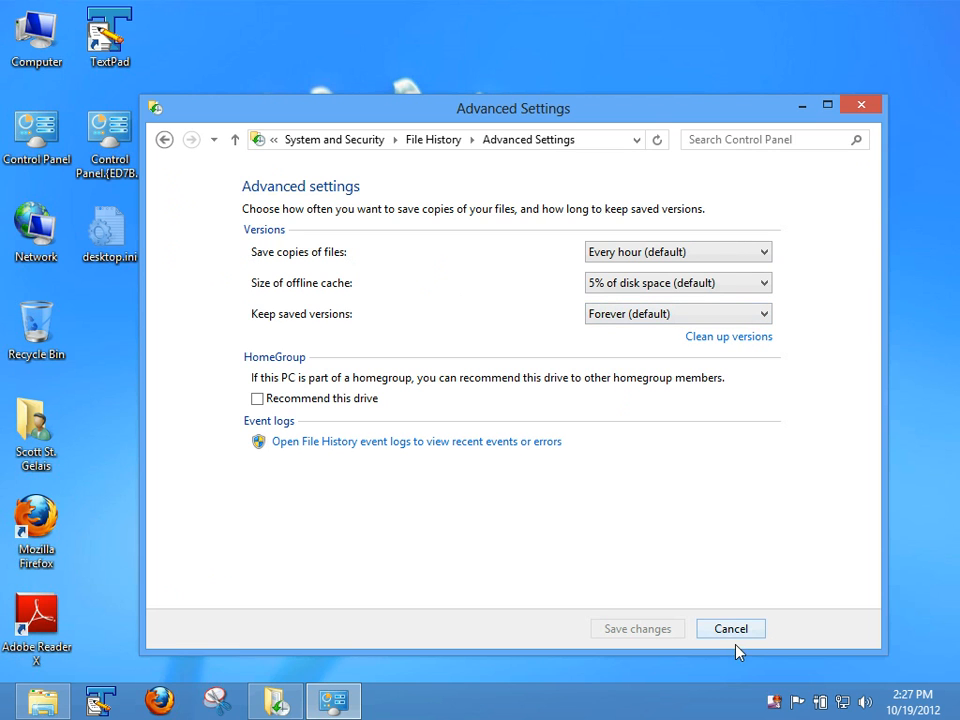
{"action": "left_click", "coordinate": [730, 628]}
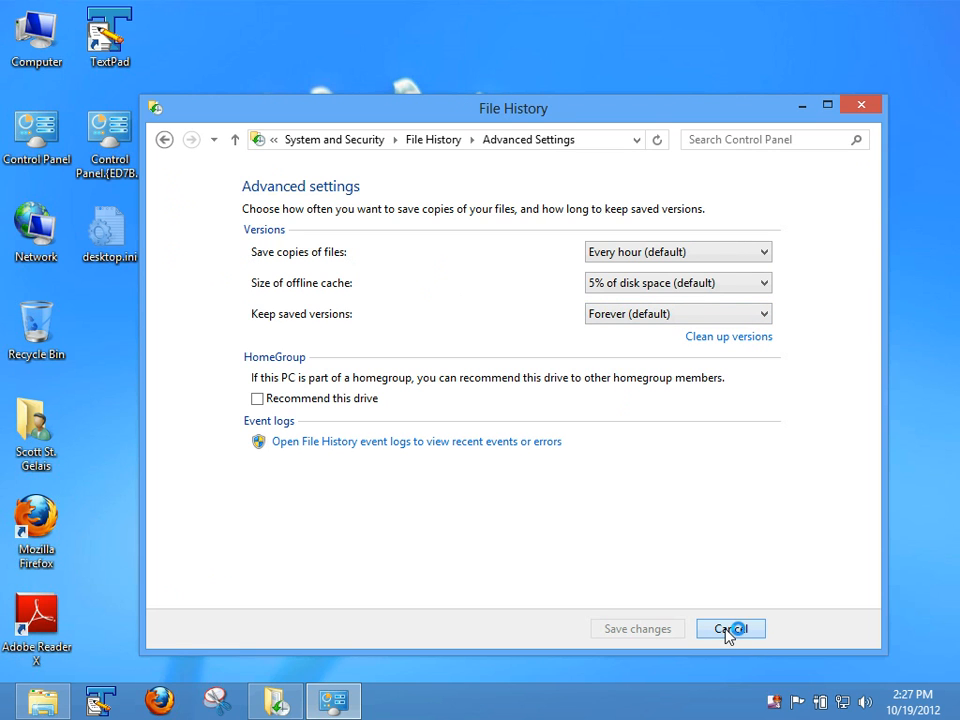
Step: Close Advanced settings to return to the main File History page
{"action": "left_click", "coordinate": [730, 628]}
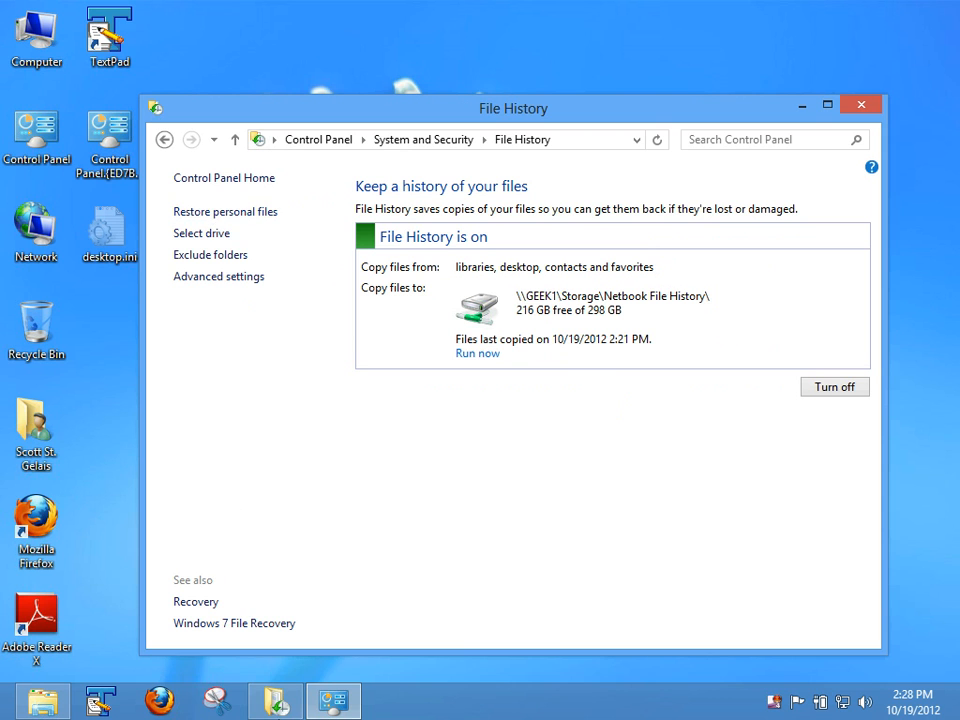
Step: Open Restore personal files, advance to backup version 2 of 4, and select Documents
{"action": "left_click", "coordinate": [225, 211]}
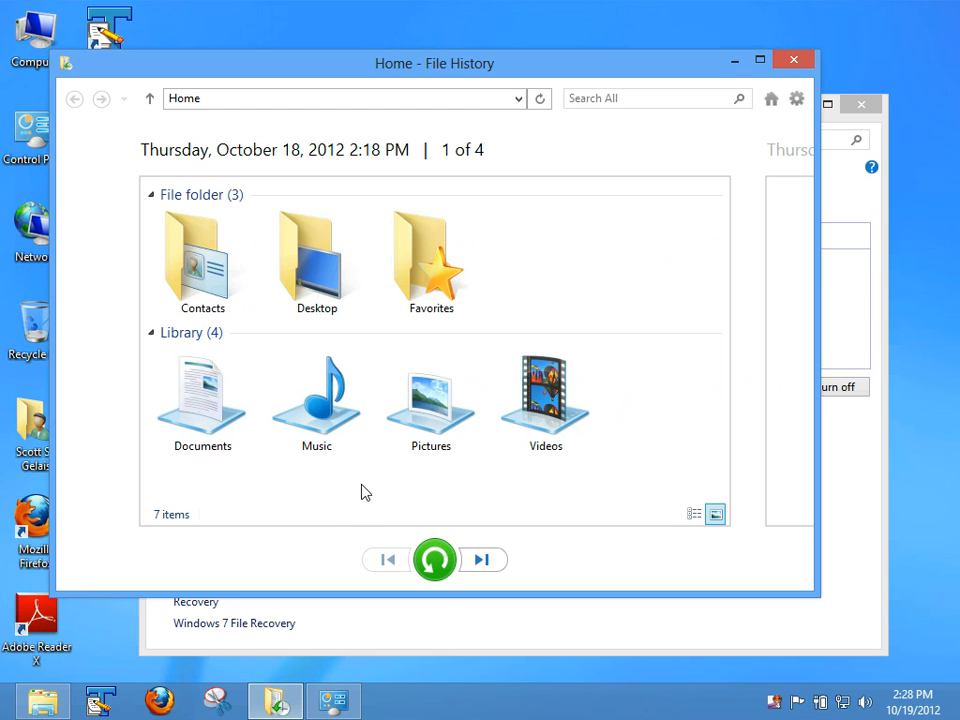
{"action": "mouse_move", "coordinate": [157, 164]}
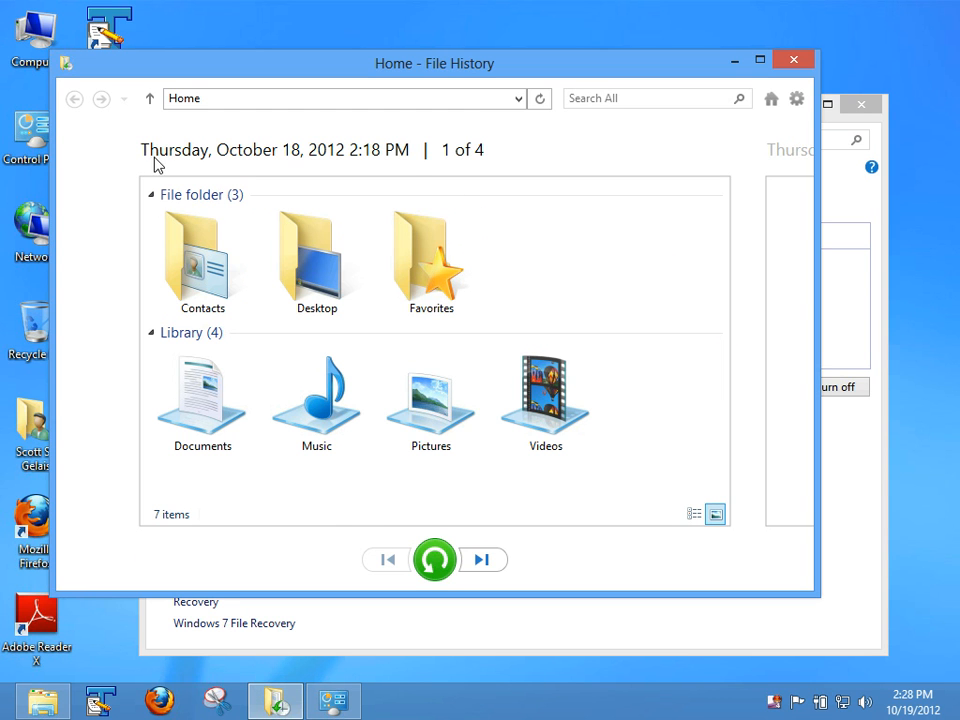
{"action": "mouse_move", "coordinate": [505, 155]}
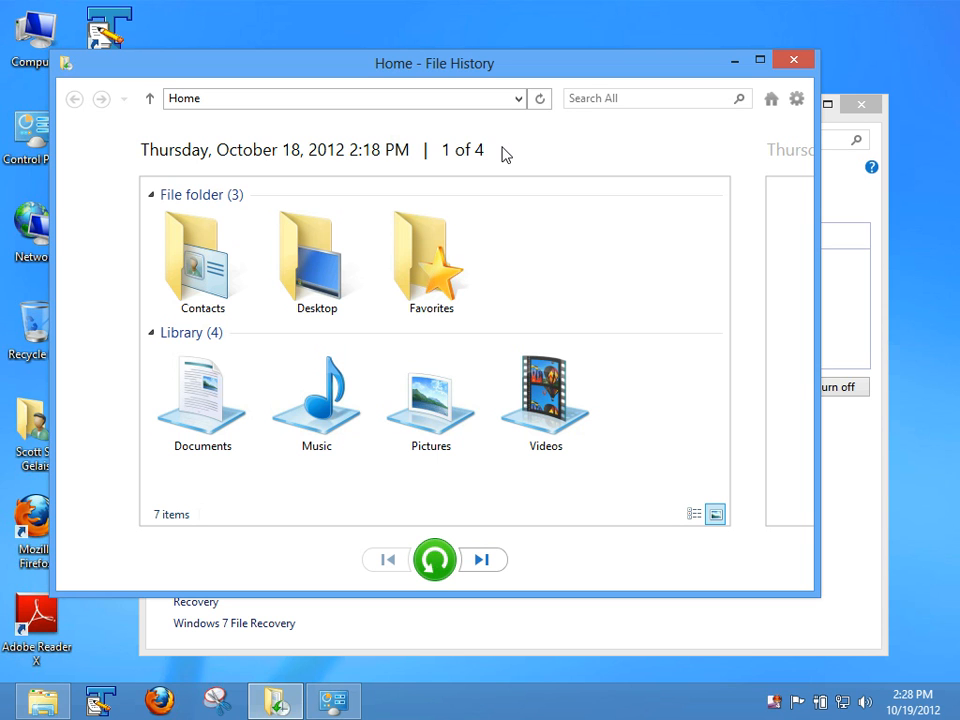
{"action": "mouse_move", "coordinate": [669, 443]}
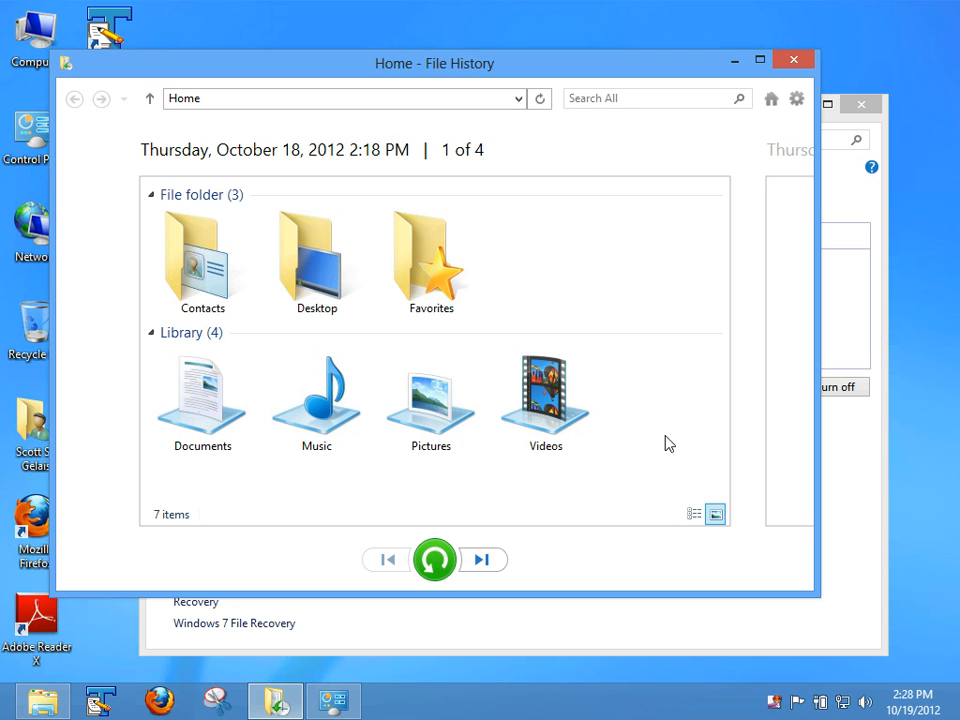
{"action": "mouse_move", "coordinate": [374, 181]}
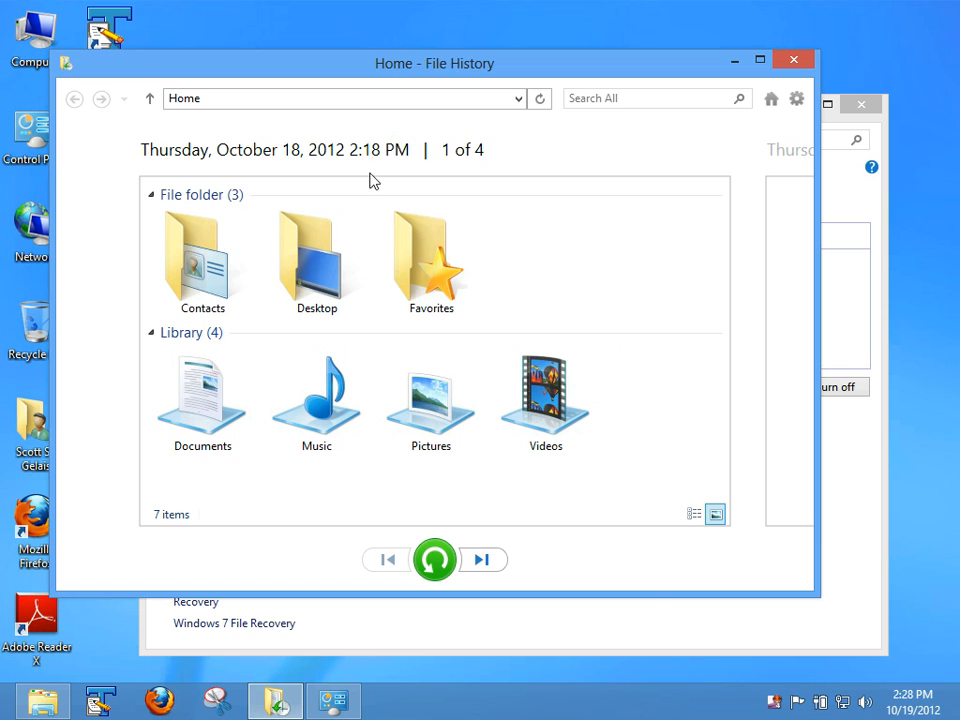
{"action": "left_click", "coordinate": [483, 559]}
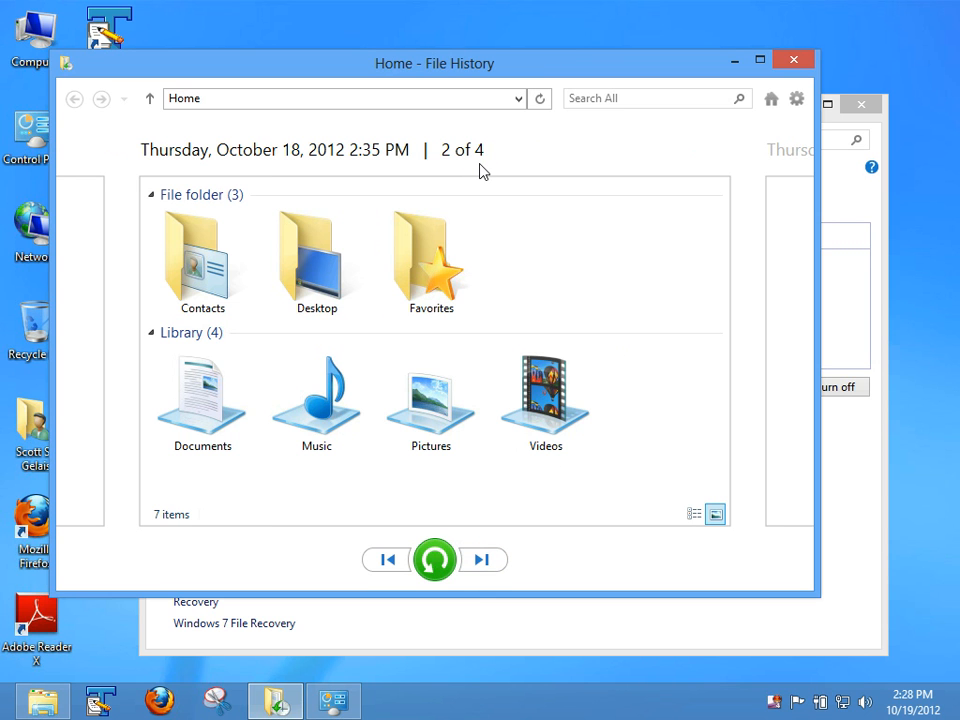
{"action": "left_click", "coordinate": [316, 400]}
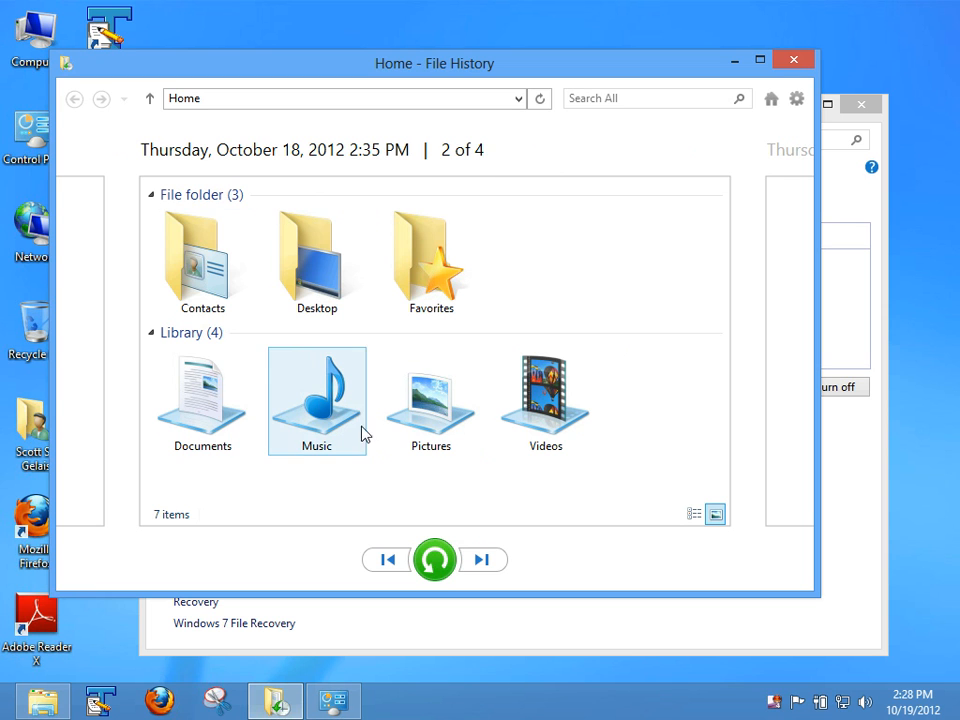
{"action": "left_click", "coordinate": [202, 395]}
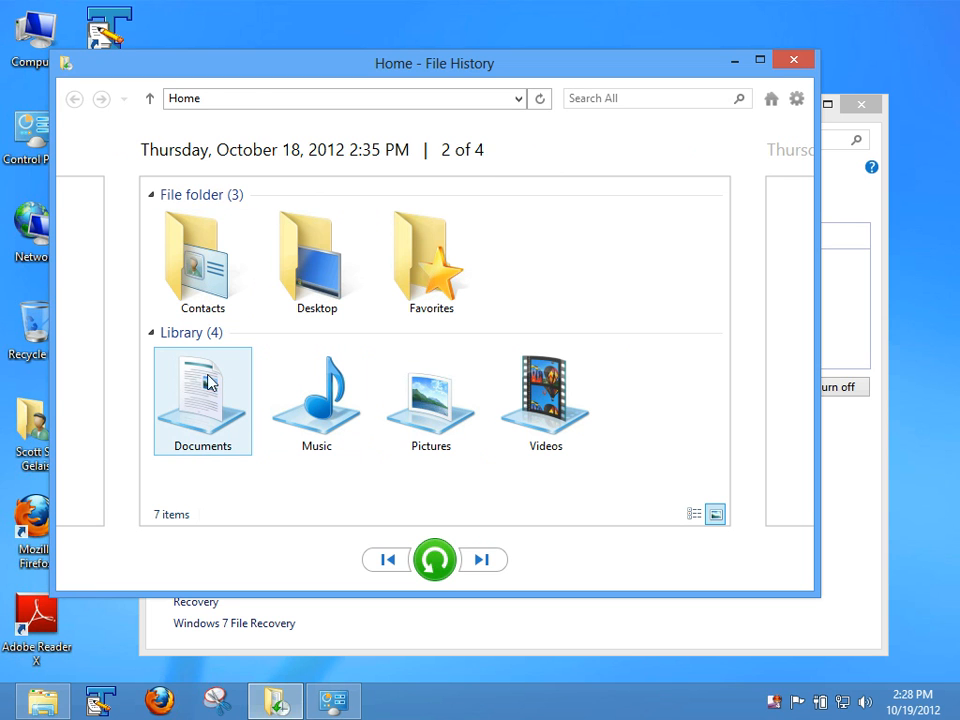
Step: Open the backed-up Documents library and select Sample.txt
{"action": "double_click", "coordinate": [202, 400]}
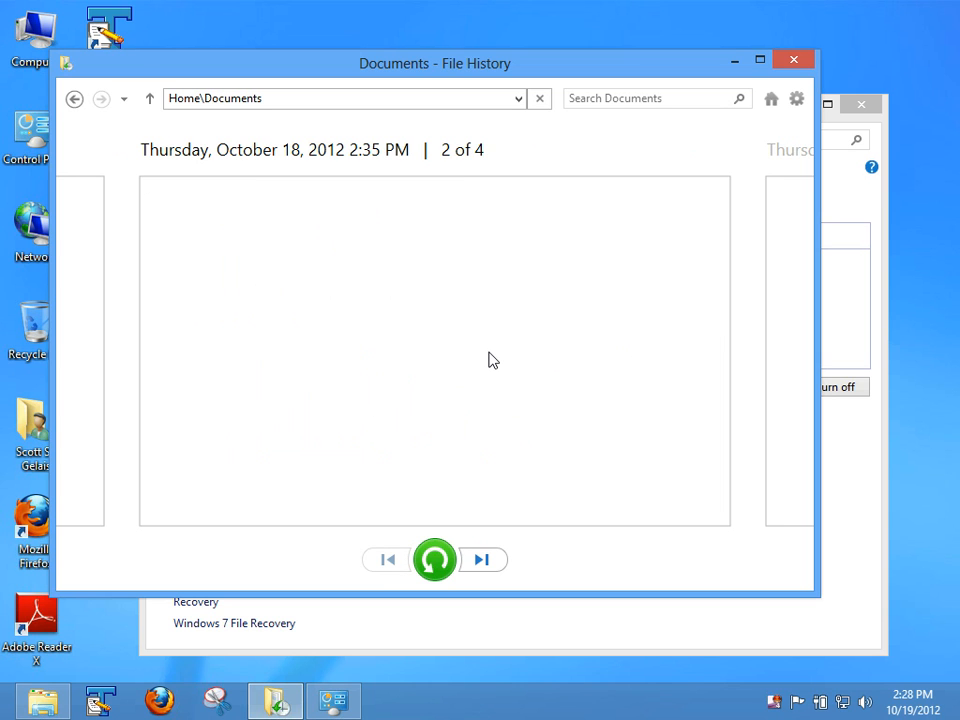
{"action": "left_click", "coordinate": [387, 559]}
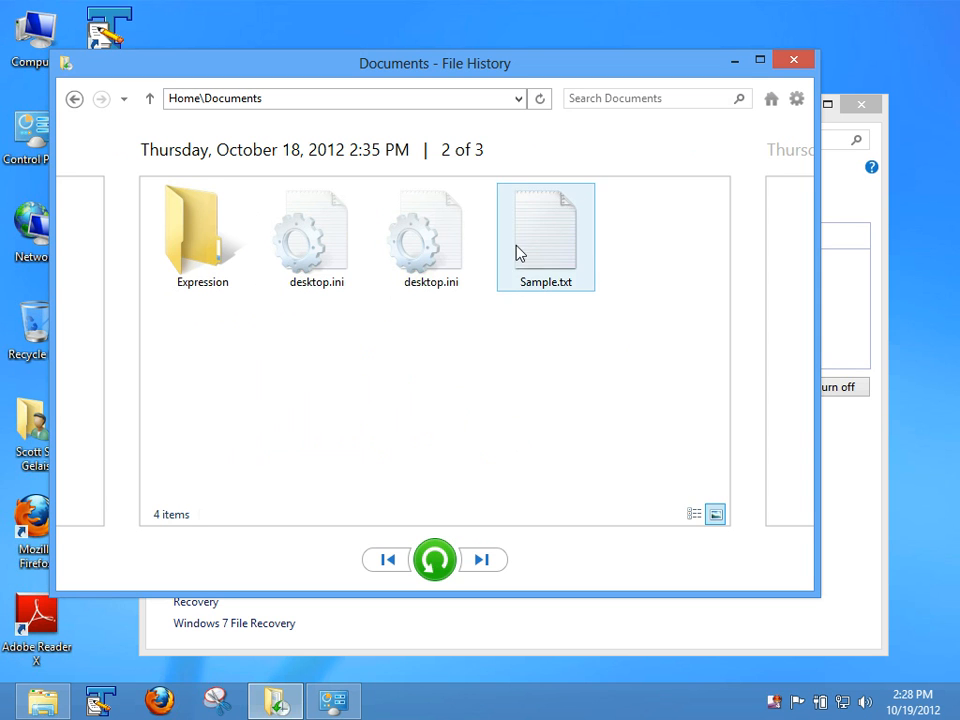
{"action": "left_click", "coordinate": [544, 235]}
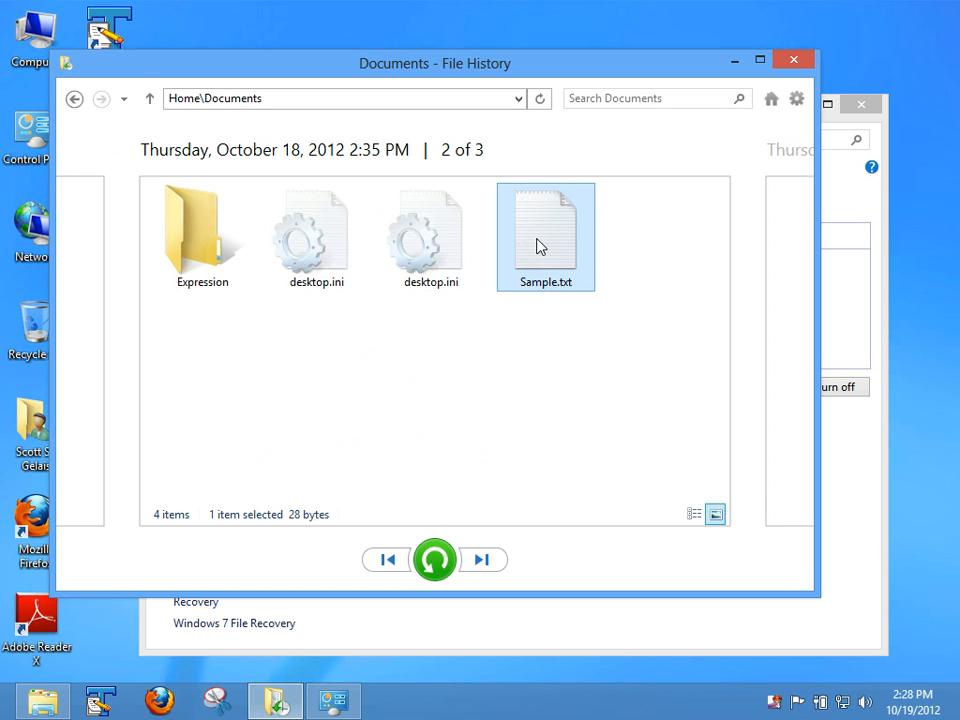
{"action": "mouse_move", "coordinate": [462, 168]}
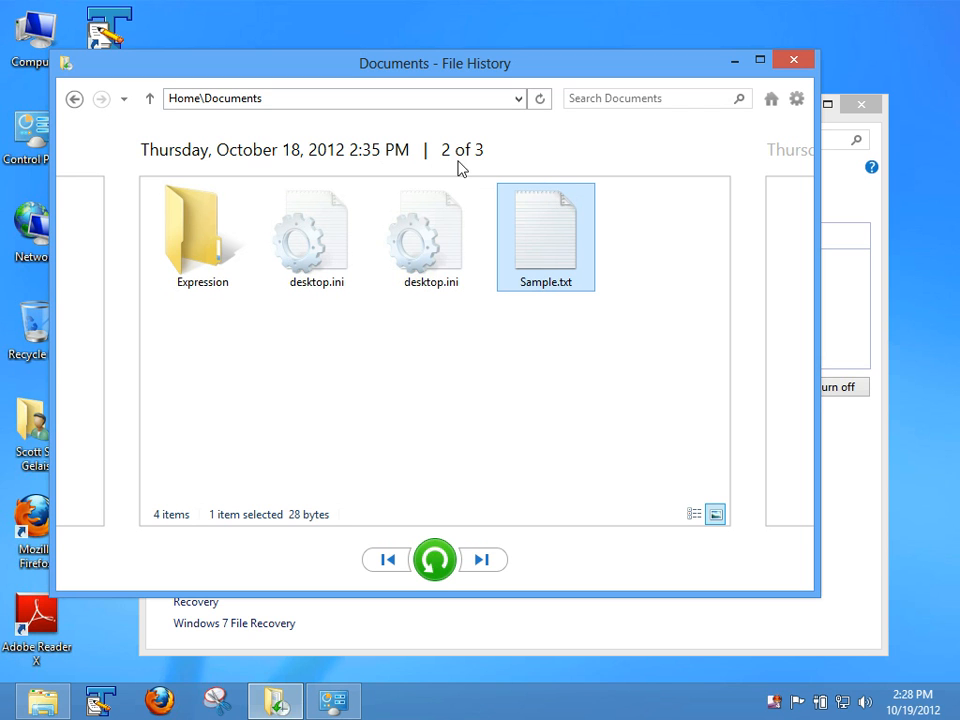
{"action": "mouse_move", "coordinate": [388, 167]}
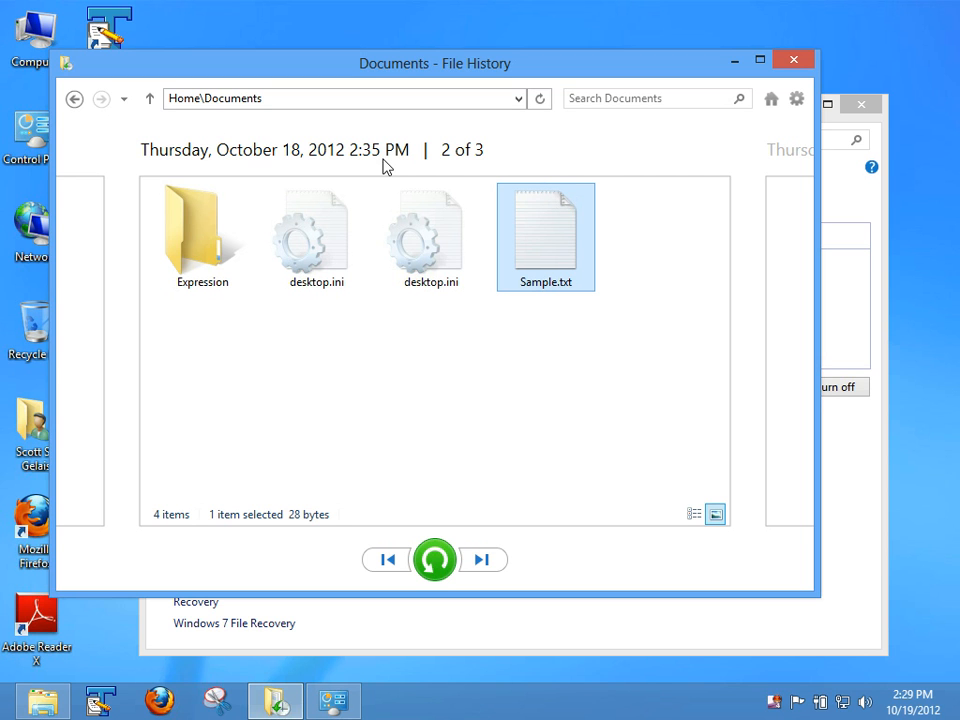
{"action": "mouse_move", "coordinate": [838, 113]}
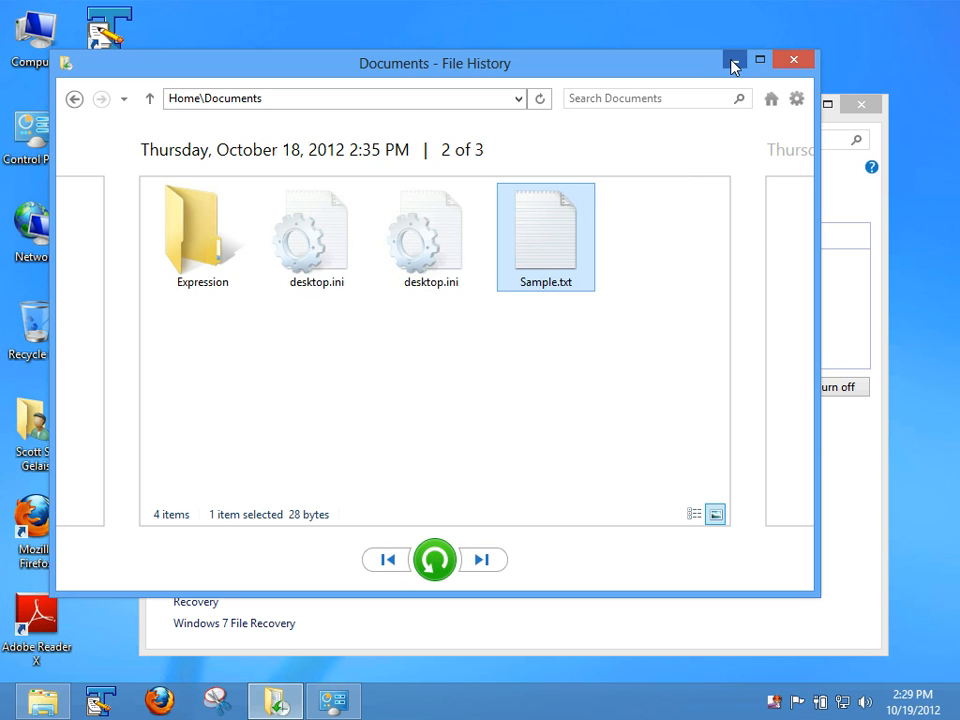
Step: Minimize the File History restore window
{"action": "left_click", "coordinate": [793, 59]}
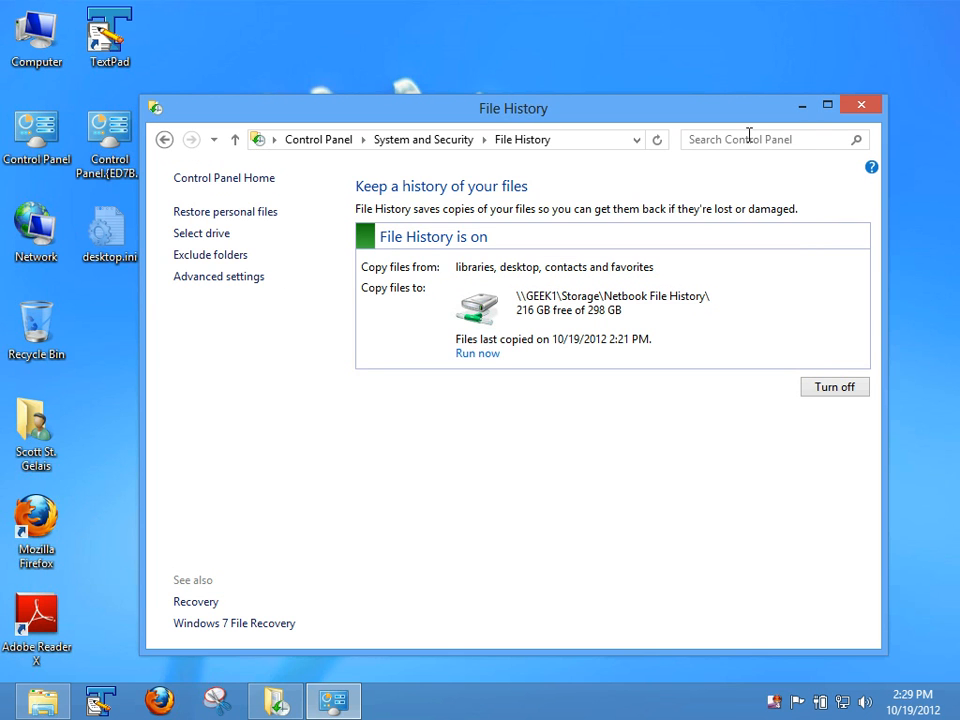
{"action": "mouse_move", "coordinate": [511, 428]}
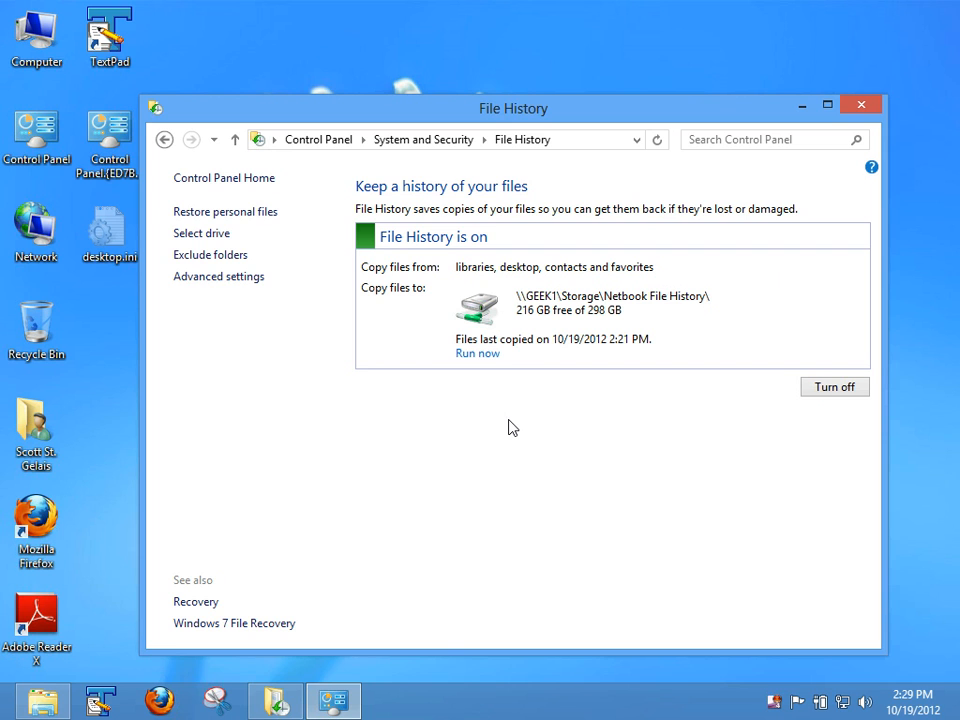